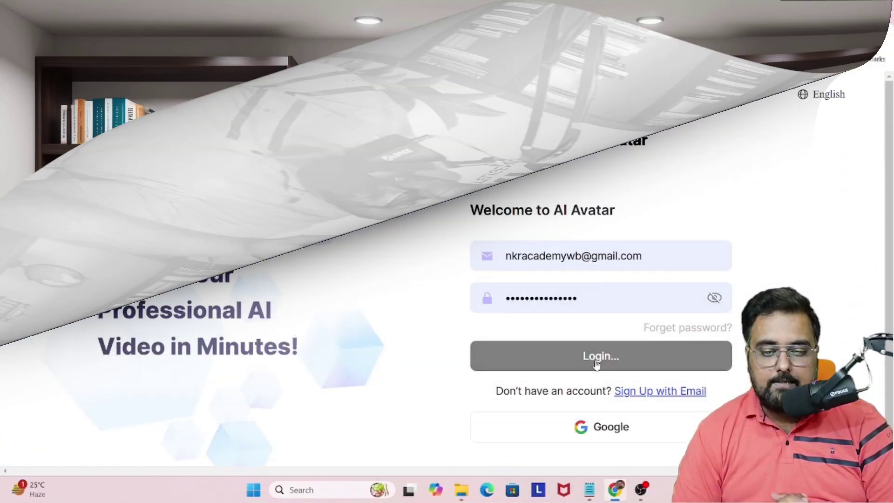
Step: Sign in to LaiPIC AI, browse the home templates and start a new video to show format options
click(600, 355)
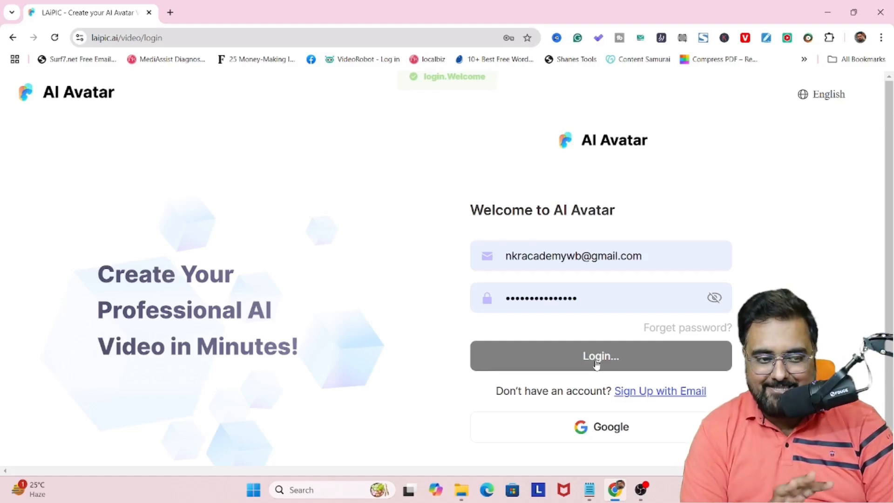
click(600, 355)
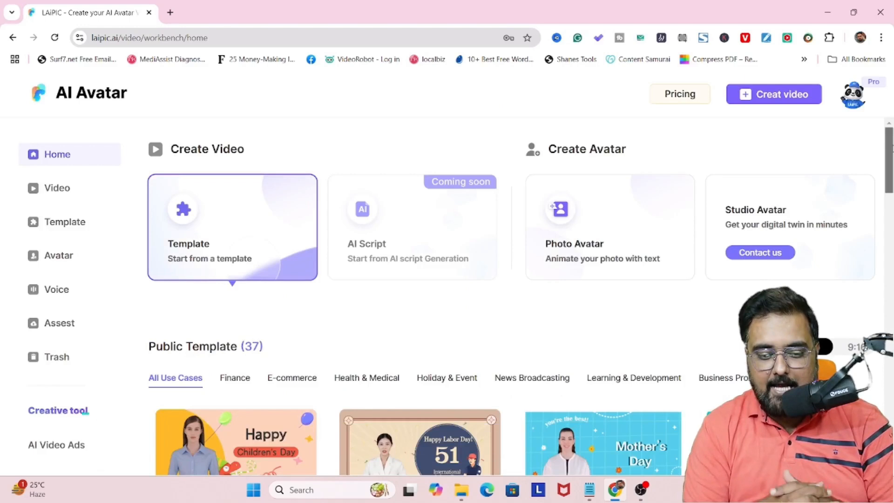
scroll(down, 3)
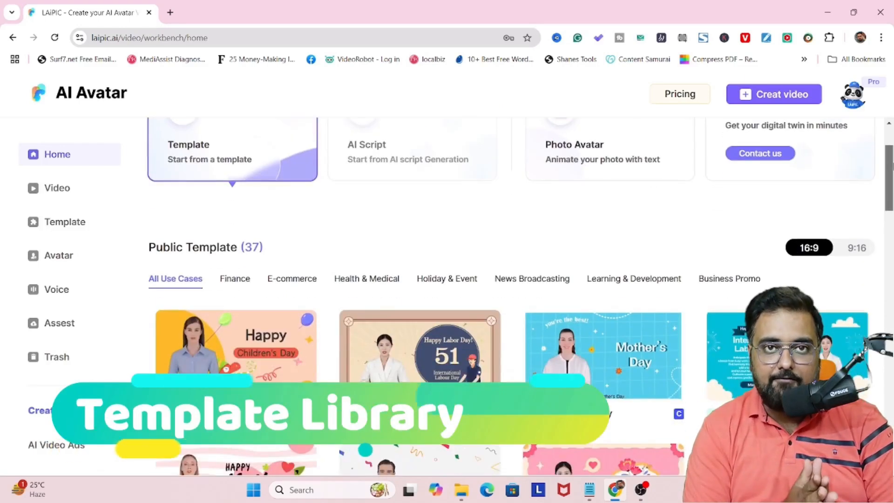
scroll(down, 3)
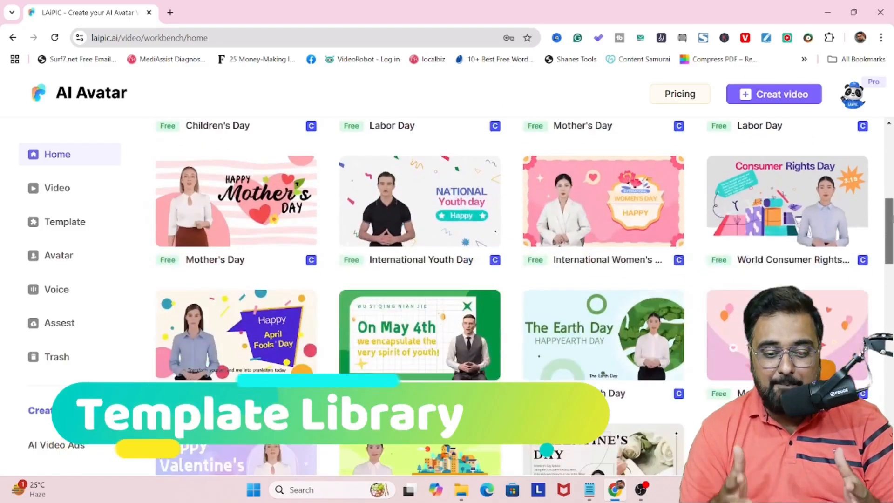
scroll(down, 3)
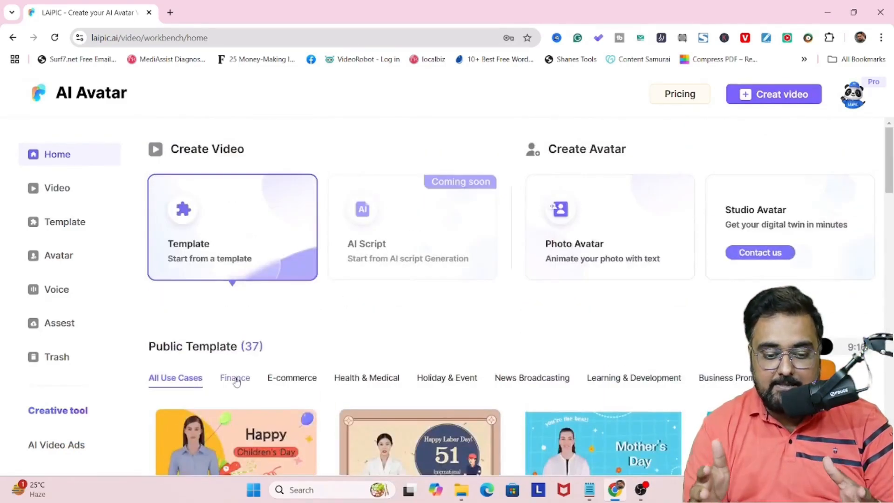
click(774, 94)
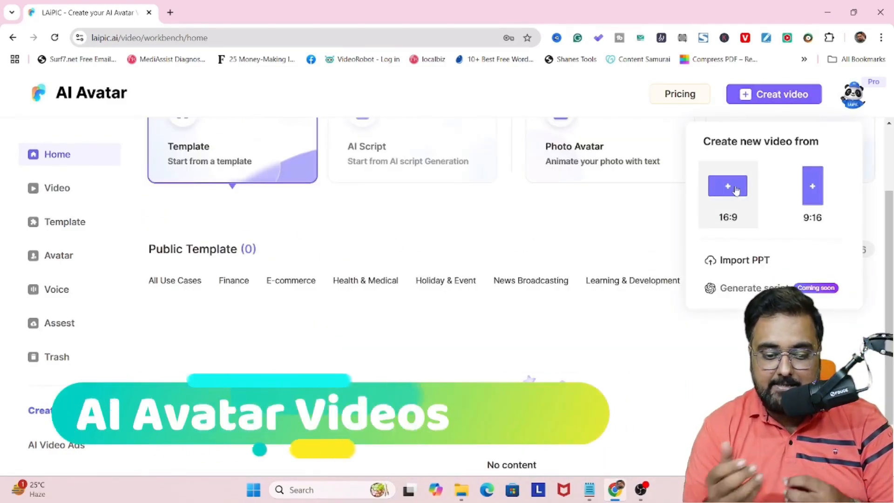
mouse_move(736, 188)
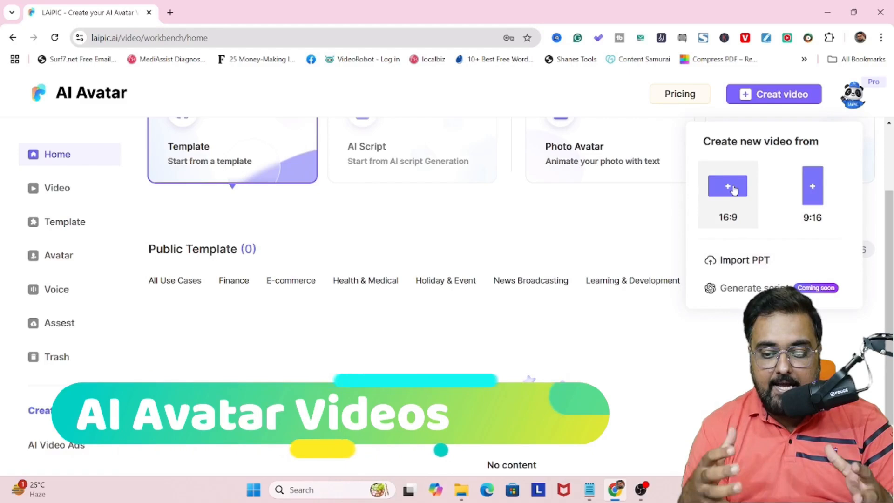
Step: Start a 16:9 project and set the man in a grey waistcoat as the presenter
click(729, 187)
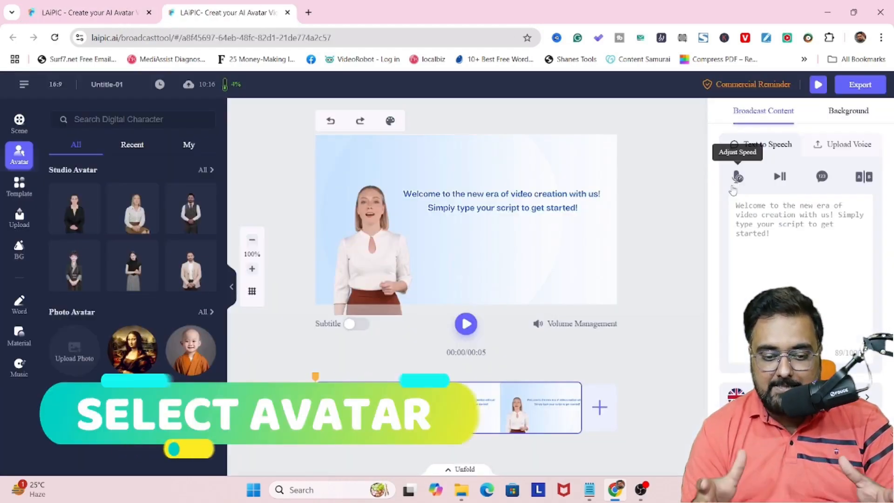
click(374, 239)
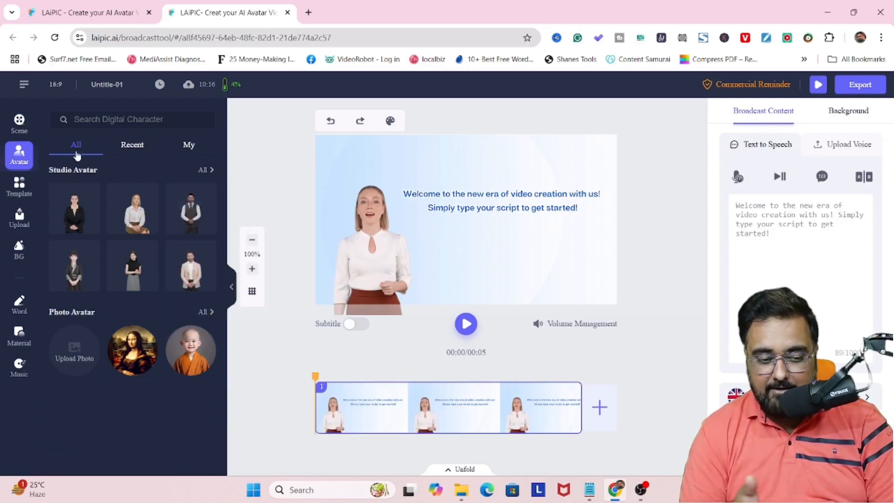
mouse_move(74, 206)
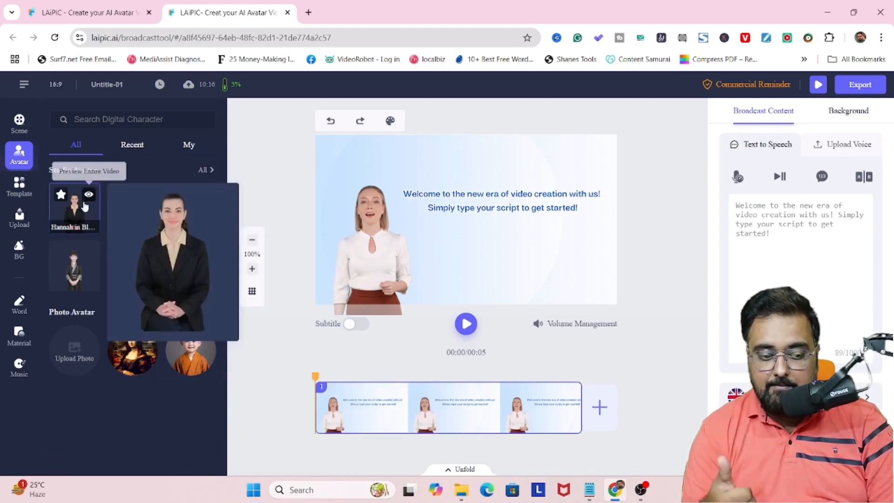
click(190, 208)
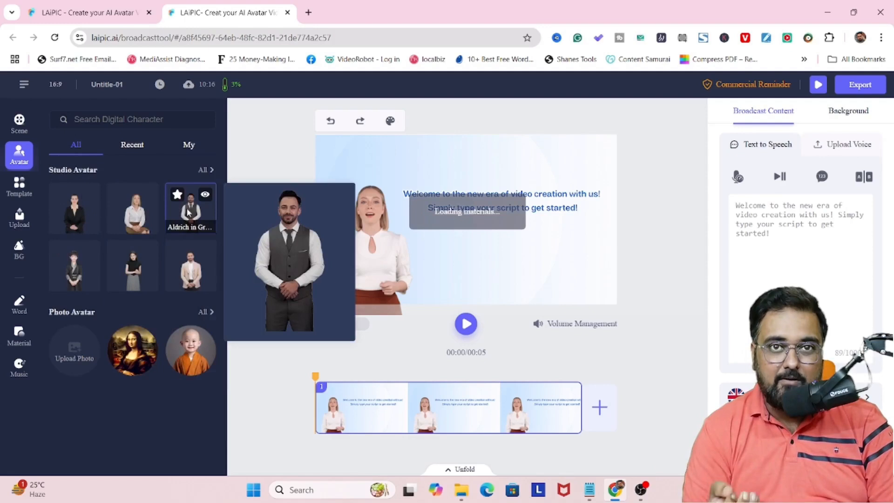
click(190, 207)
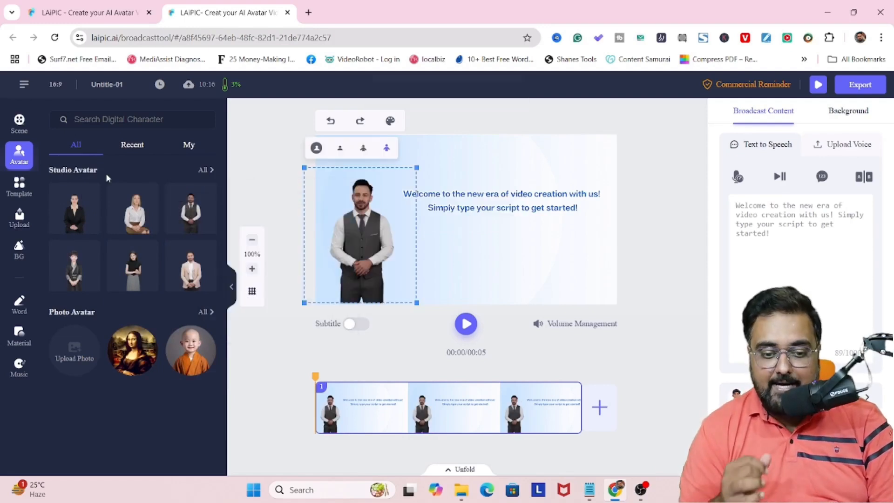
Step: Set the living-room photo as the scene background and clear the default script
click(19, 249)
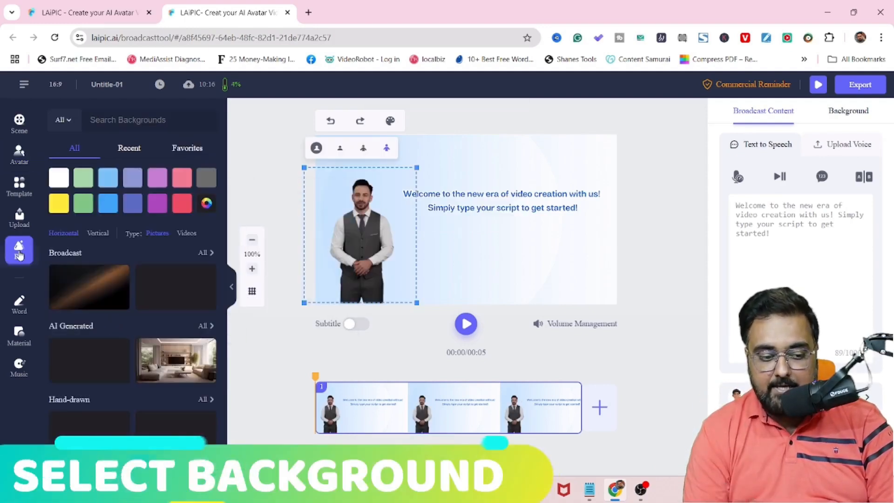
click(176, 360)
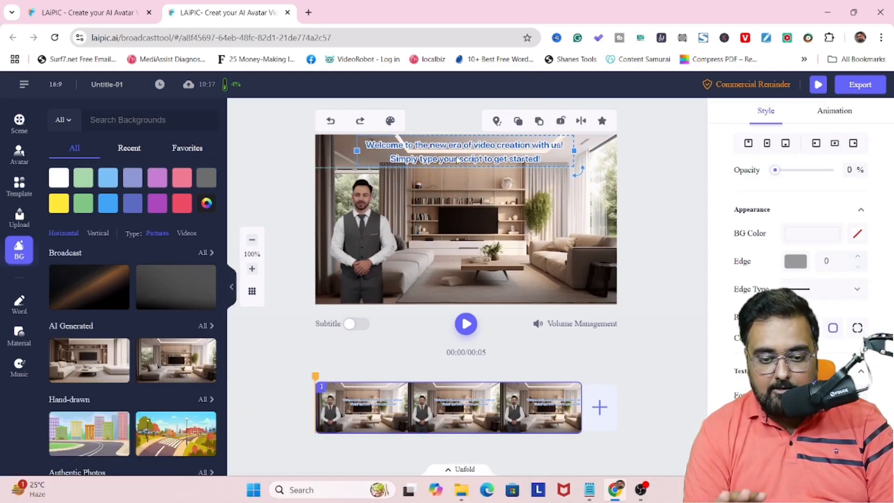
click(465, 234)
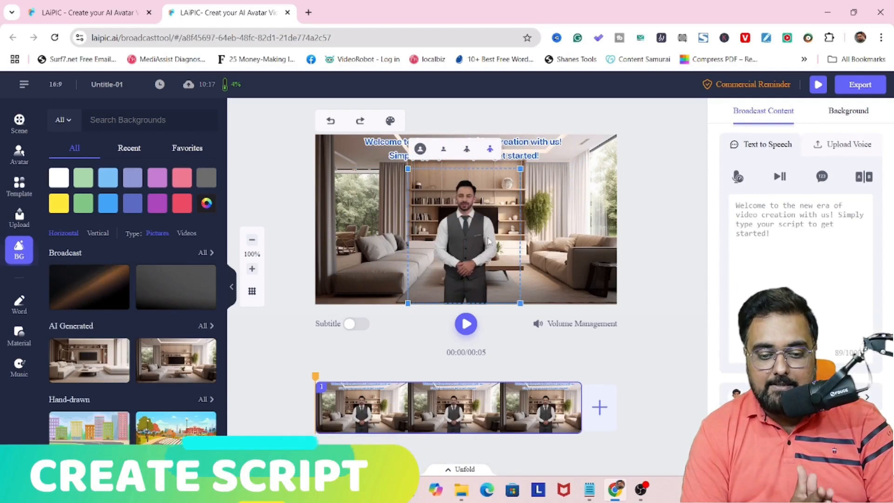
click(19, 218)
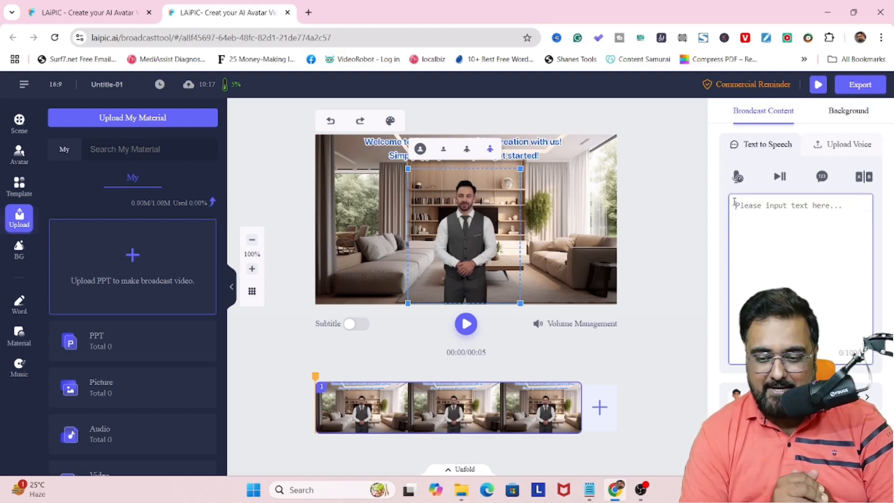
Step: Enter the 'Welcome... Watch This Demo Till The End' script and generate its voiceover
text(Welcome To My LAiPIC AI Demo.)
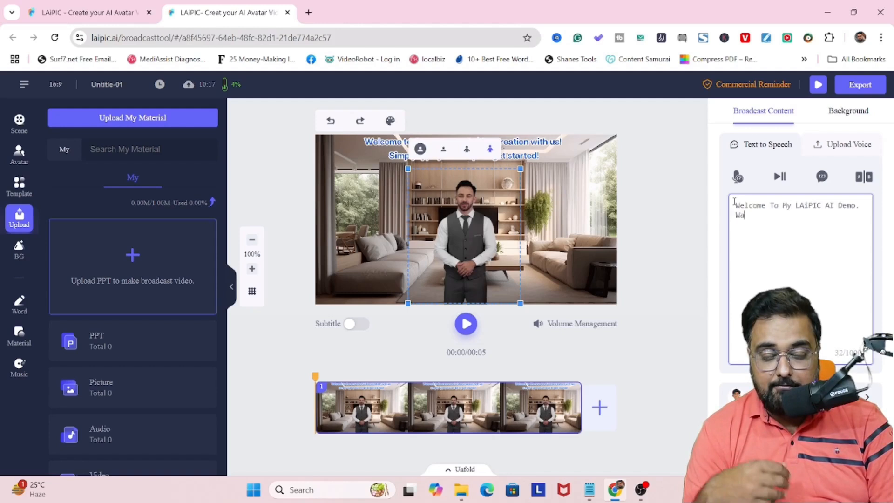
text(Watch This Demo Till The End To F)
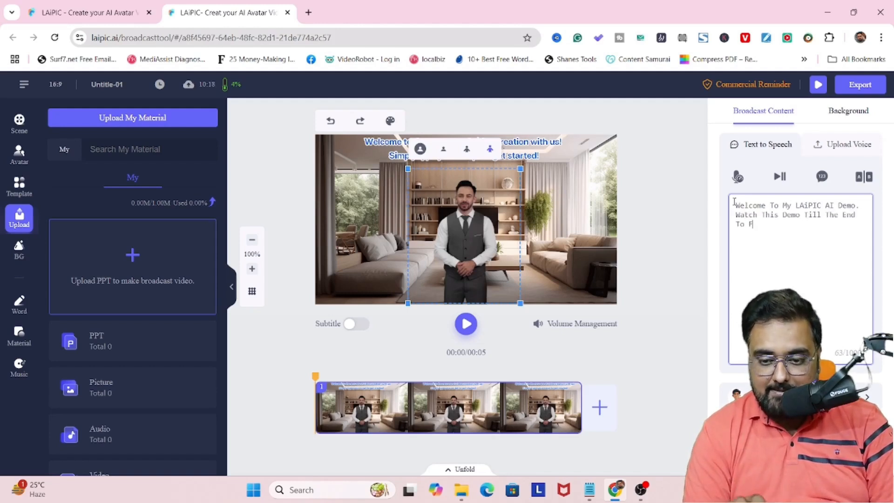
text(ind Out How LAiPIC AI Can Help You Create AI Avatar Videos, Talking Photos Videos And URL To Video For Your E-C)
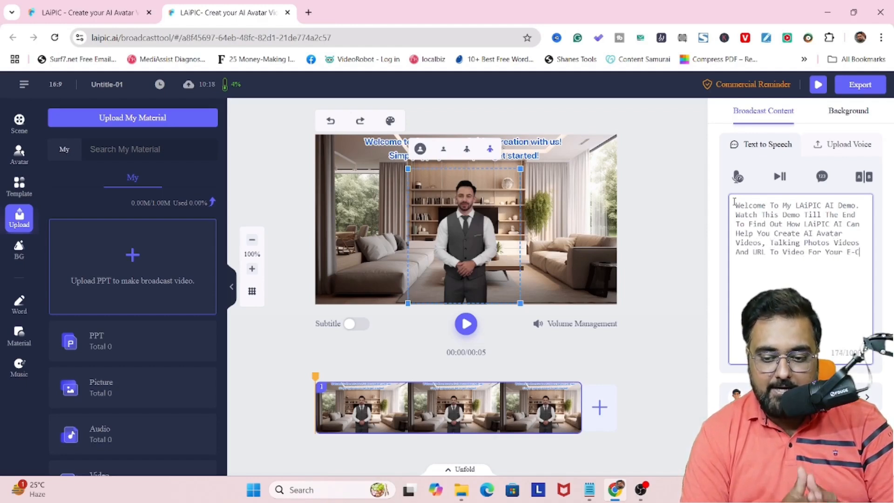
click(390, 121)
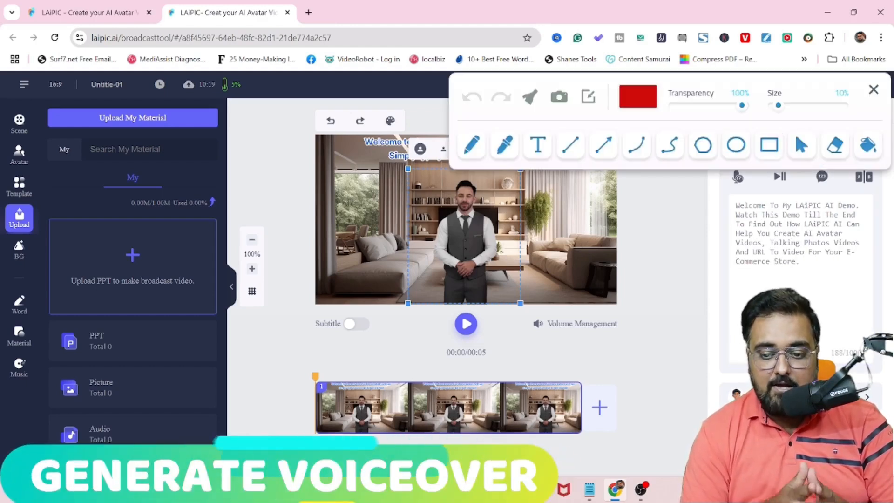
click(873, 89)
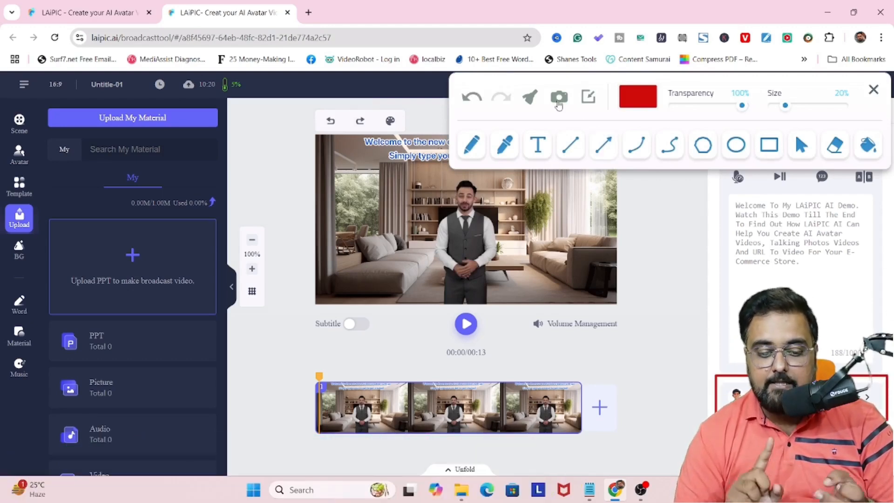
click(874, 91)
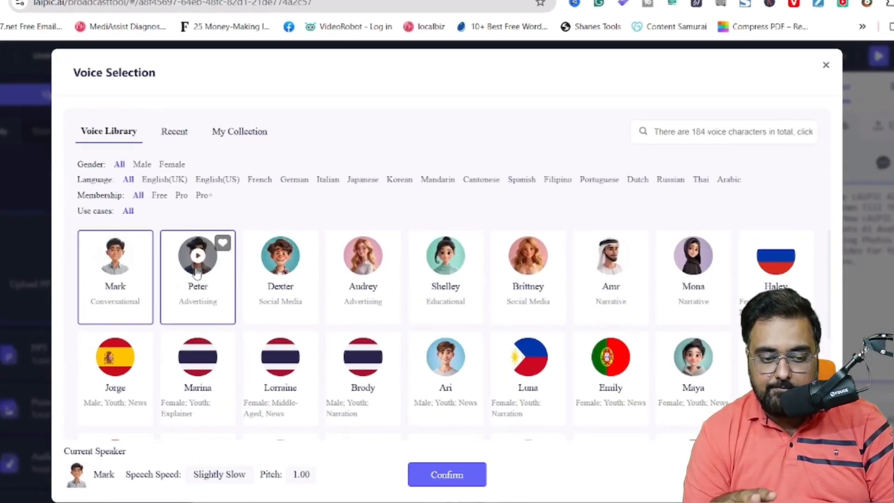
click(197, 277)
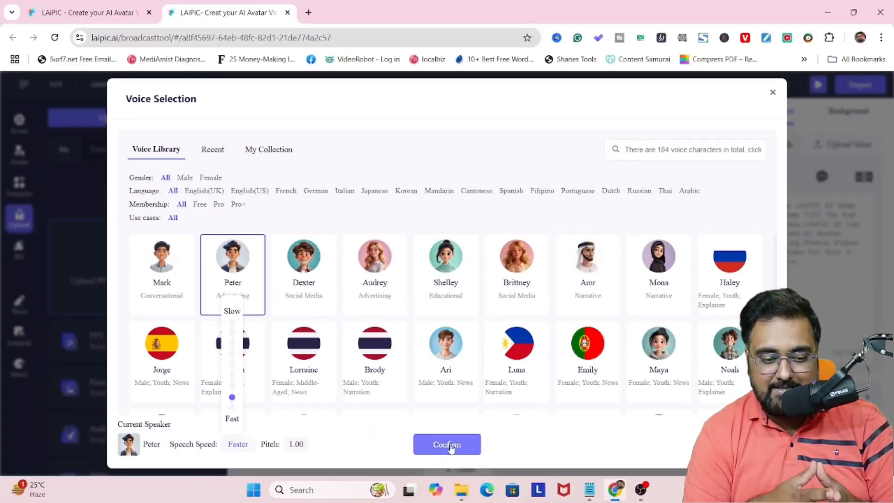
click(447, 445)
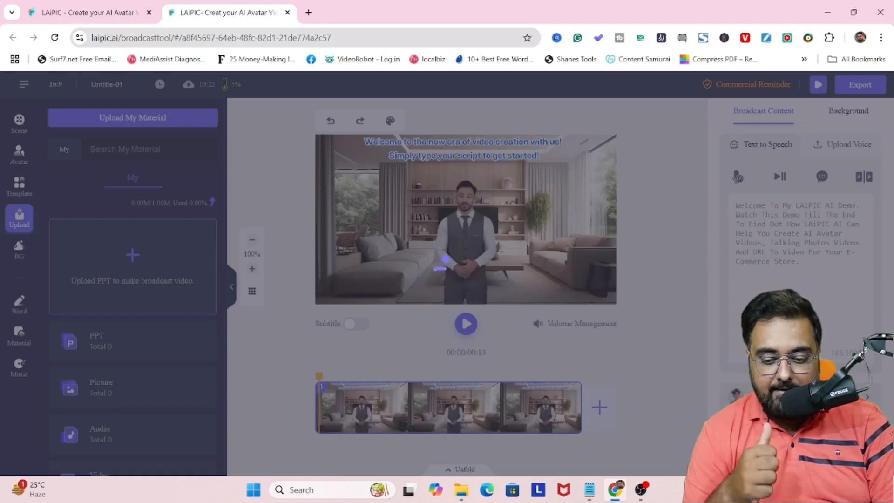
click(466, 324)
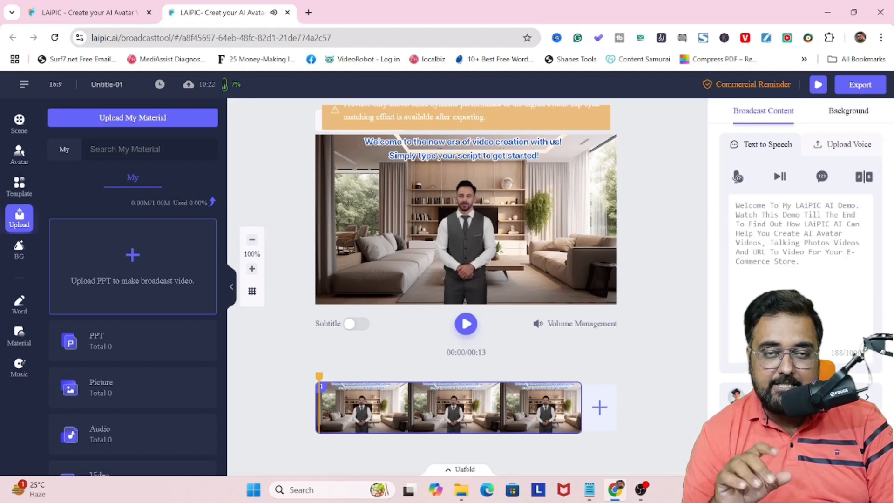
Step: Export the video titled 'LAIPIc AI - Intro And Demo' at 1080P and start a new video
click(860, 84)
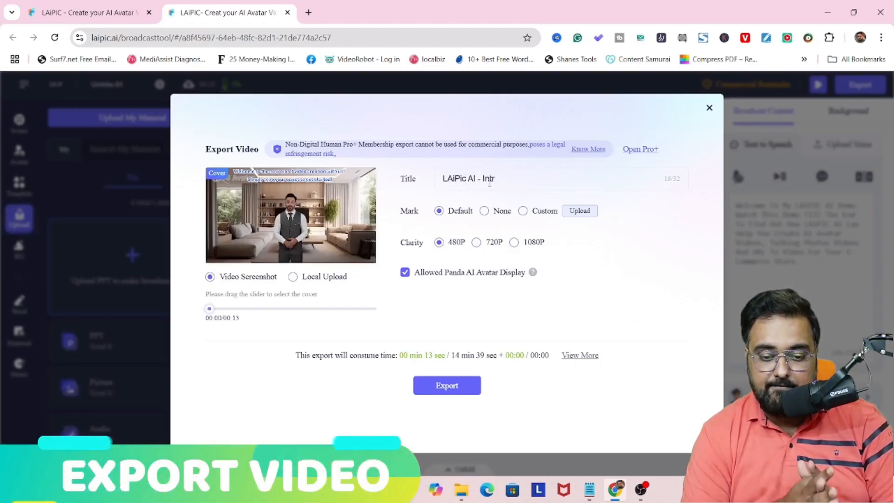
text(o And Demo)
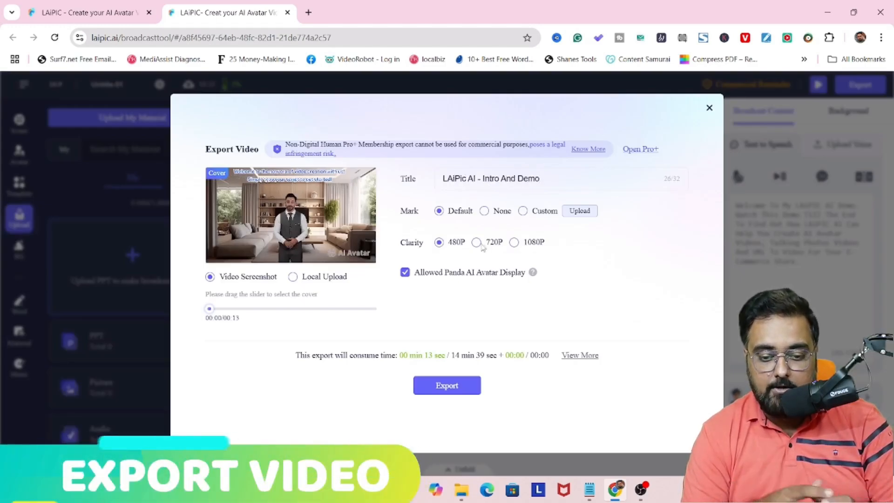
click(477, 242)
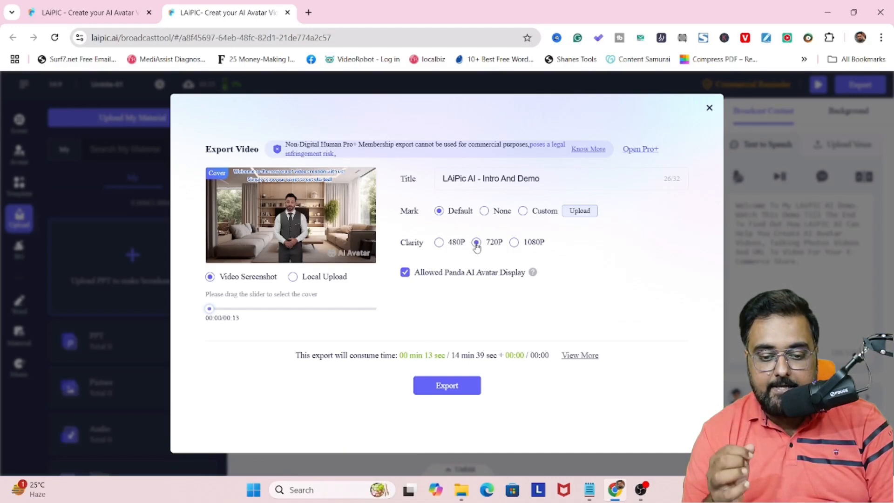
click(514, 242)
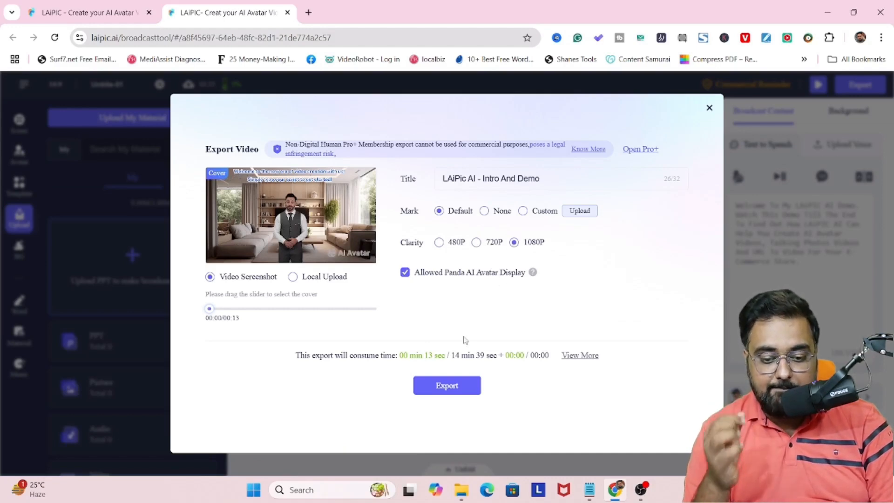
click(447, 386)
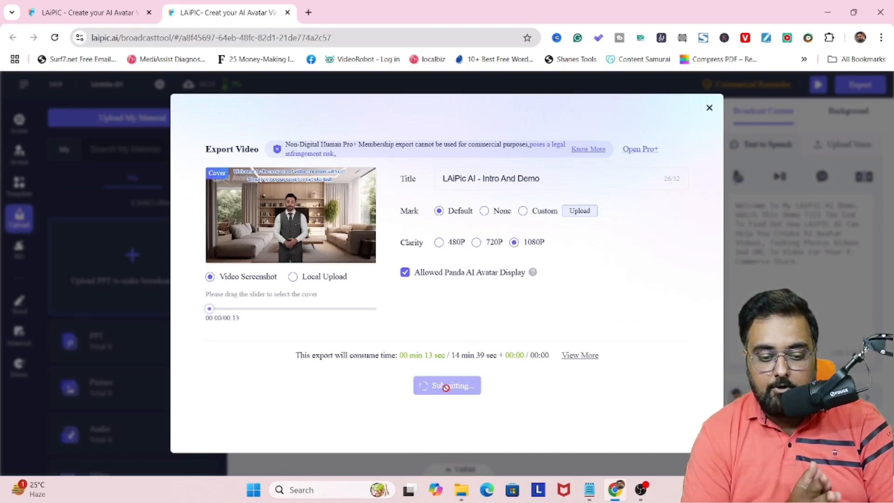
click(447, 385)
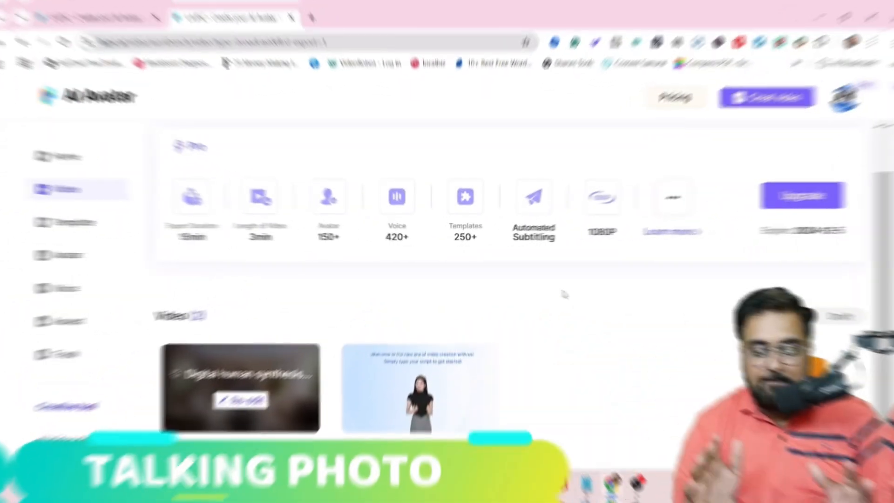
click(774, 95)
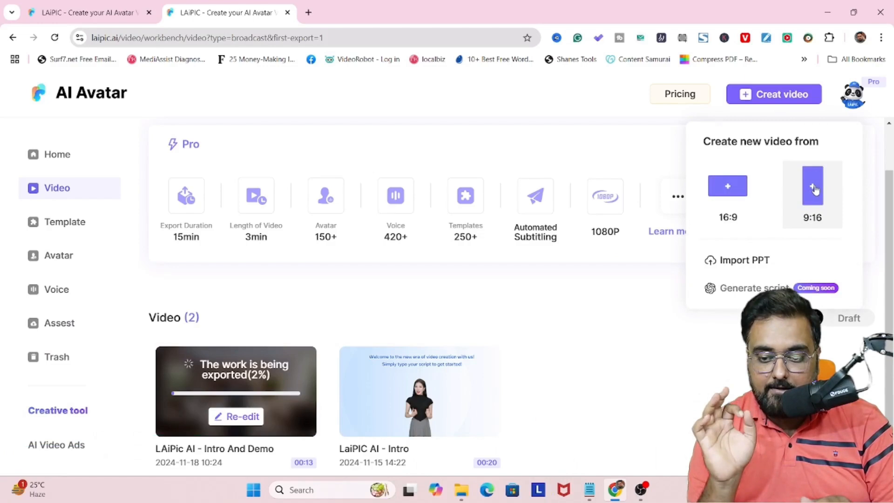
Step: Create a 9:16 video using the portrait JPG from Downloads as the photo avatar
click(812, 185)
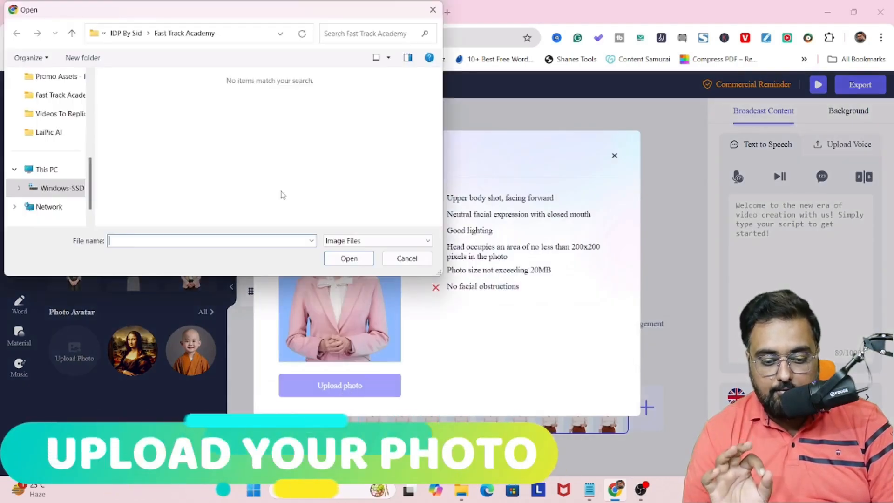
click(50, 154)
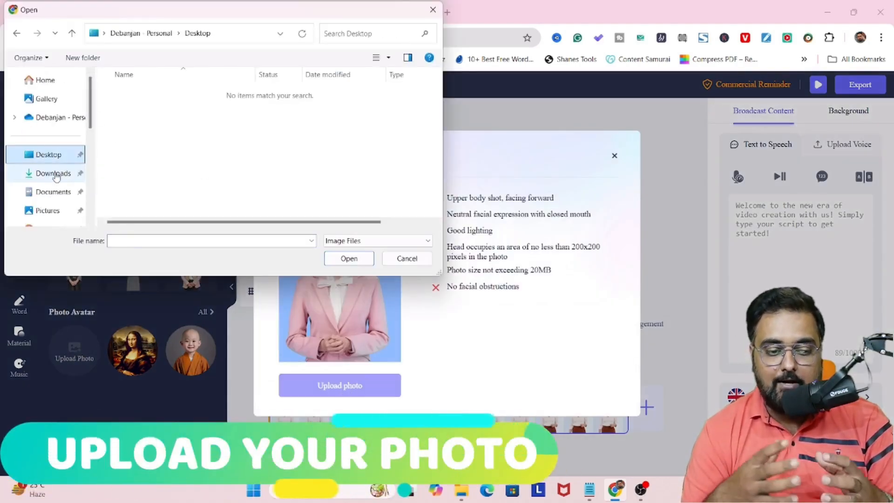
click(54, 173)
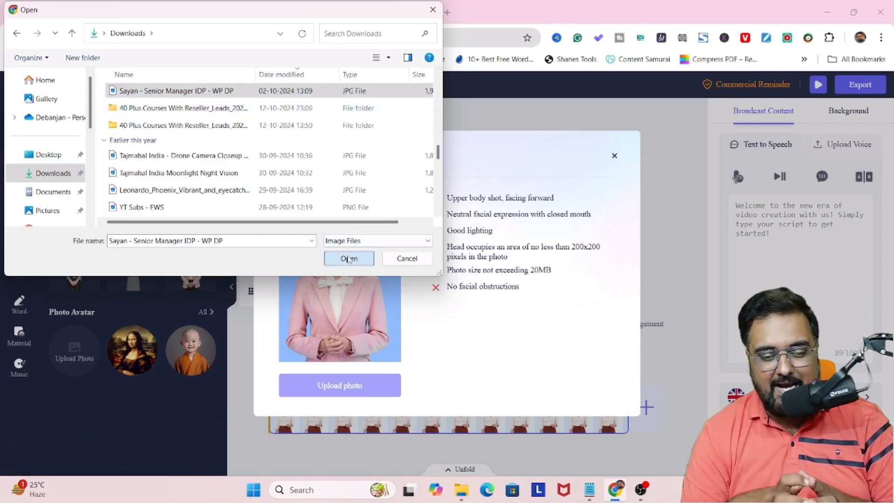
click(348, 258)
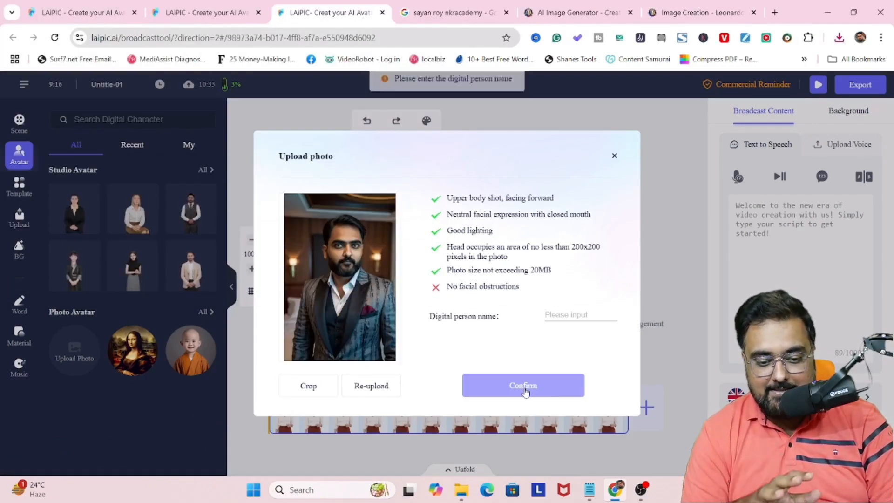
mouse_move(522, 384)
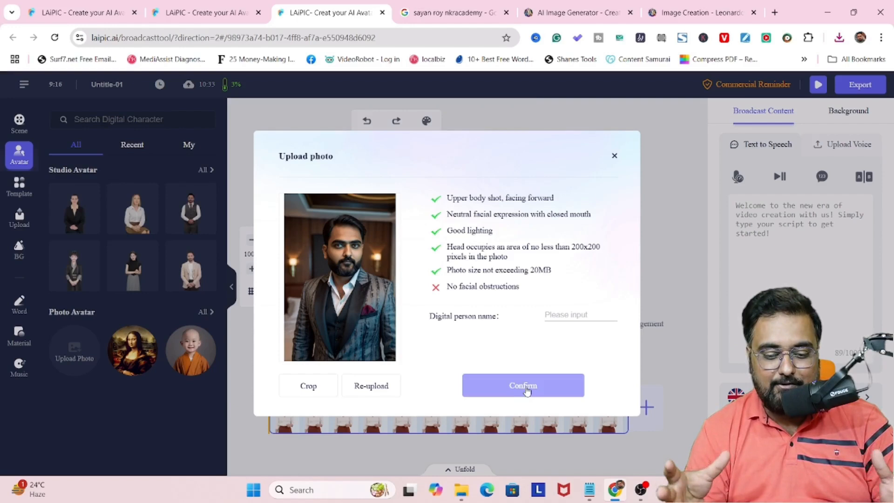
click(523, 385)
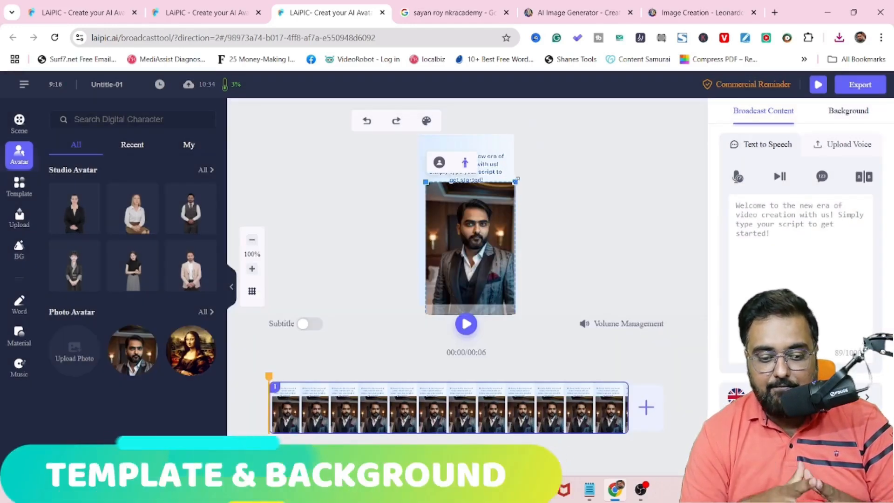
Step: Enlarge the avatar on the canvas and begin the 'Hello And Welcome. I' script
click(465, 167)
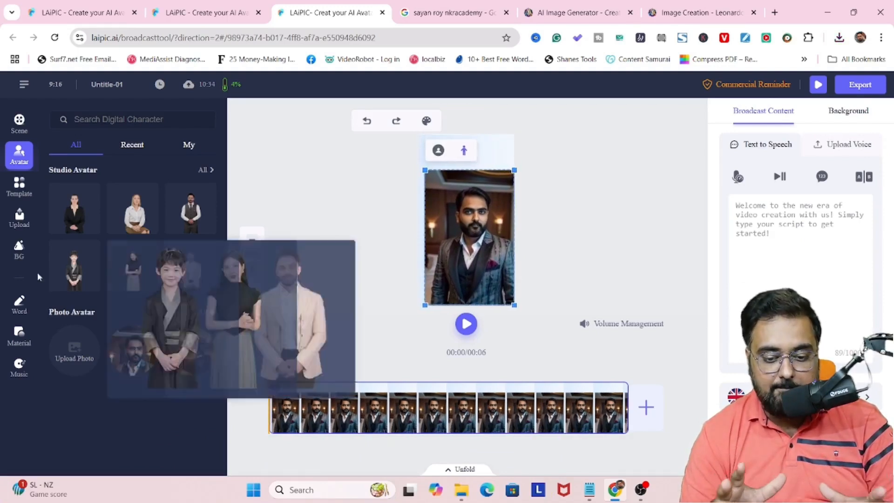
click(18, 248)
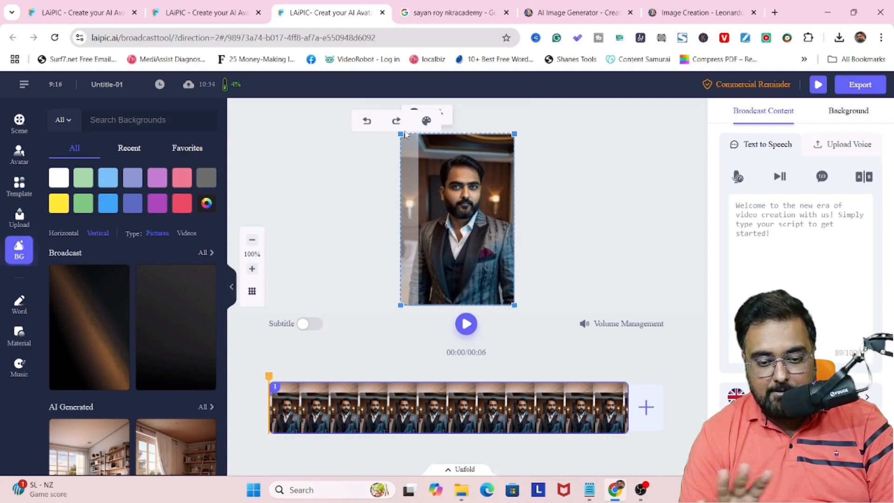
text(Hello And Welcome. I Am The Talking Photo Avatar Of Mr S)
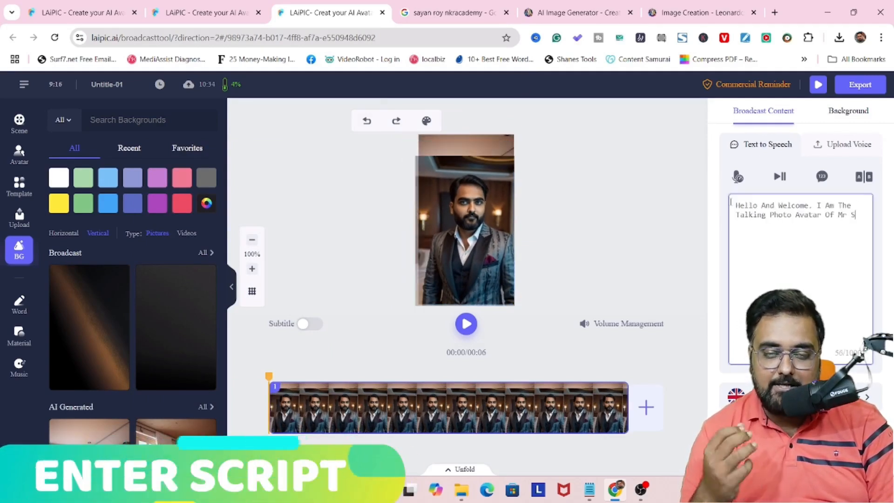
Step: Finish the talking-avatar script, pick the Peter advertising voice and start speech generation
text(ayan Roy. Now, You Can Create Your Own Tal)
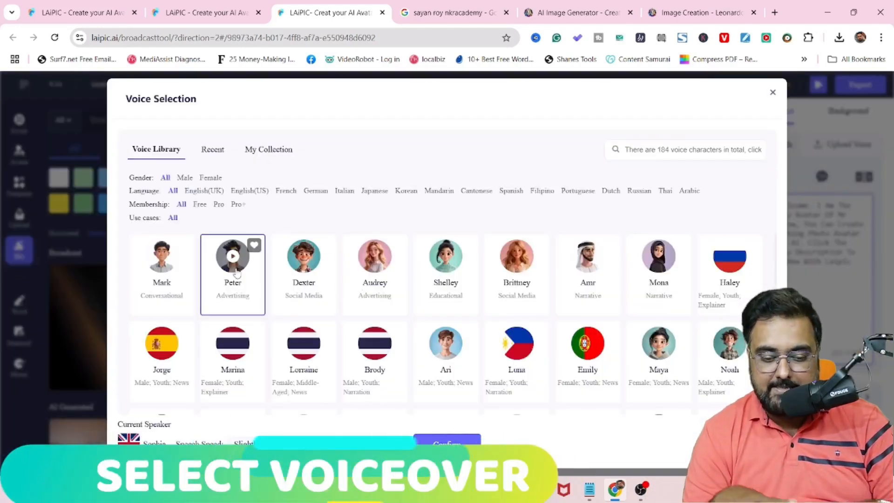
click(304, 255)
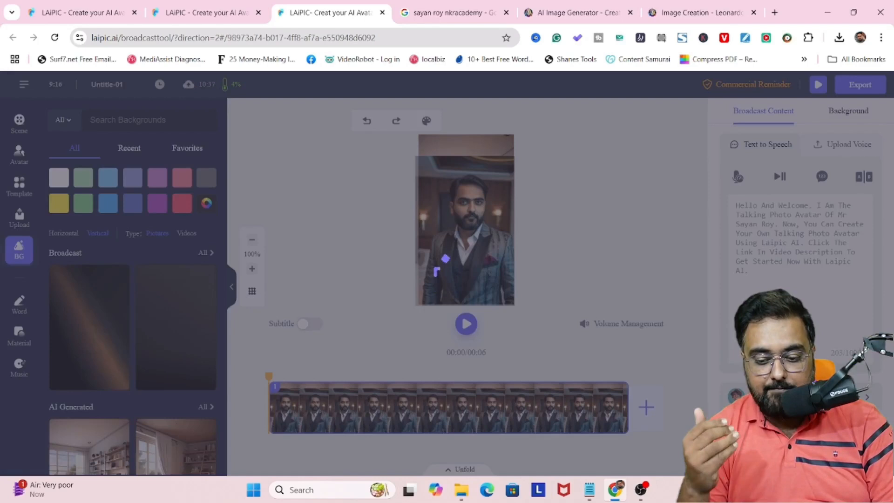
mouse_move(448, 266)
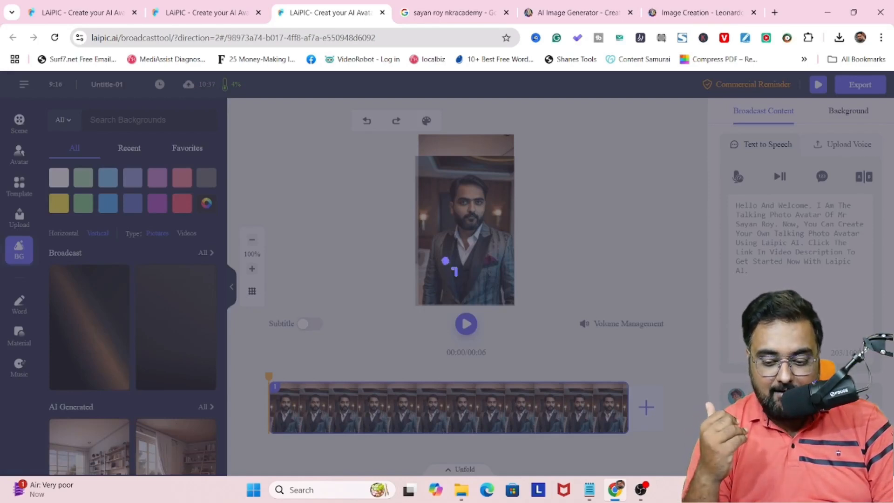
click(466, 324)
text(microphone fo)
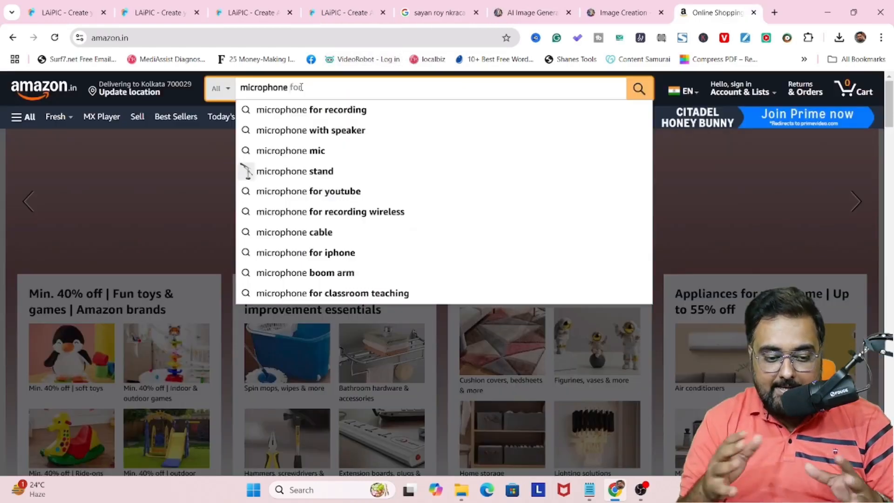
Step: Search Amazon for the wireless Rode dual channel YouTube microphone and find the Wireless Go II
click(309, 191)
text( youtuber wireless rodes)
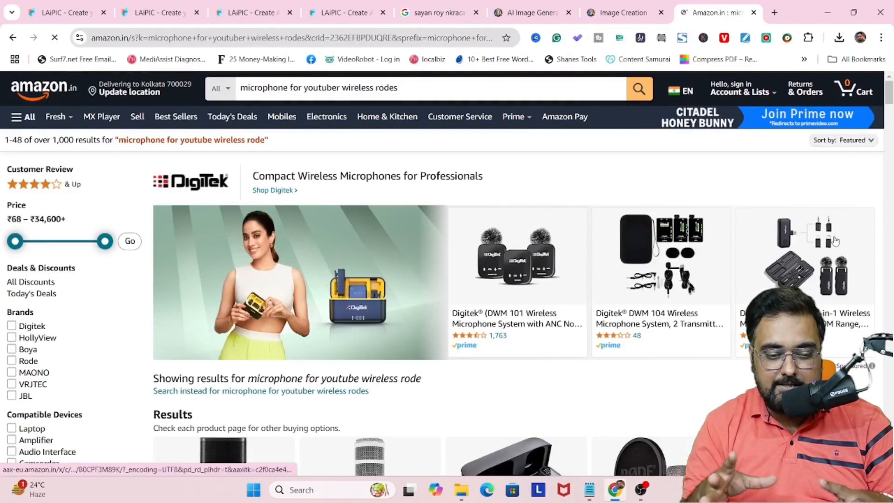
click(399, 87)
text( dual channel)
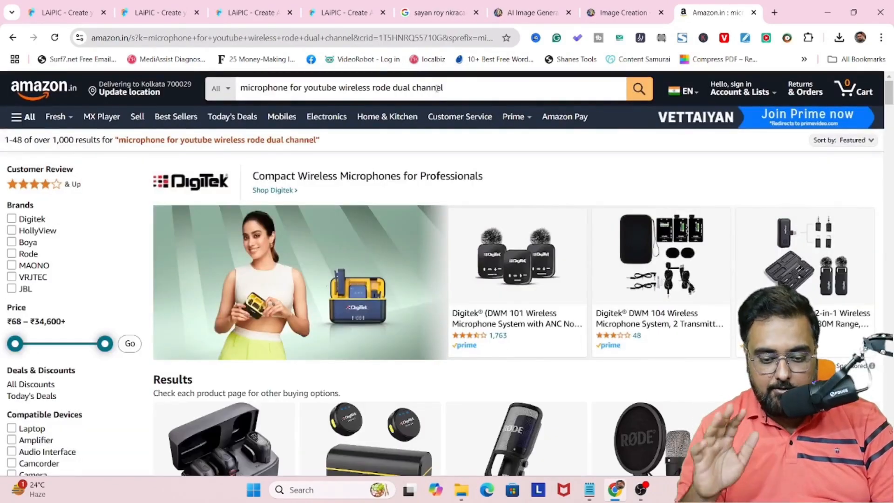
scroll(down, 3)
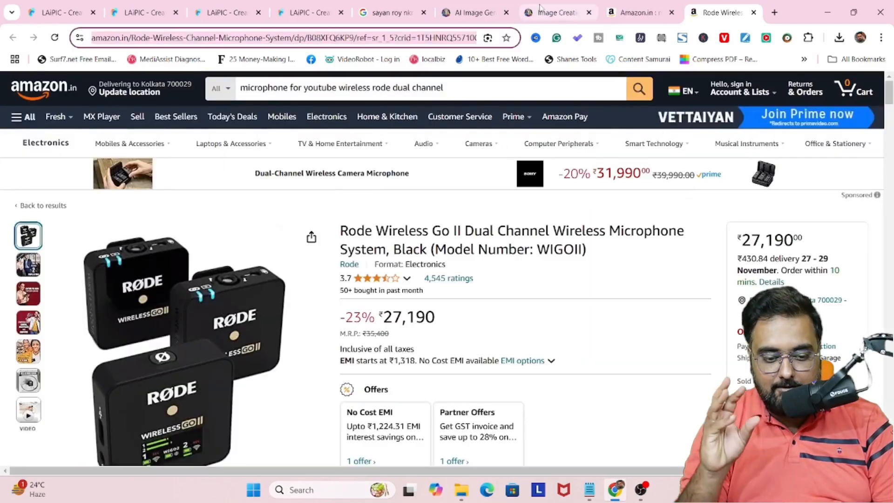
Step: Generate the Rode Wireless GO II product info from the Amazon URL and proceed to scripts
click(309, 12)
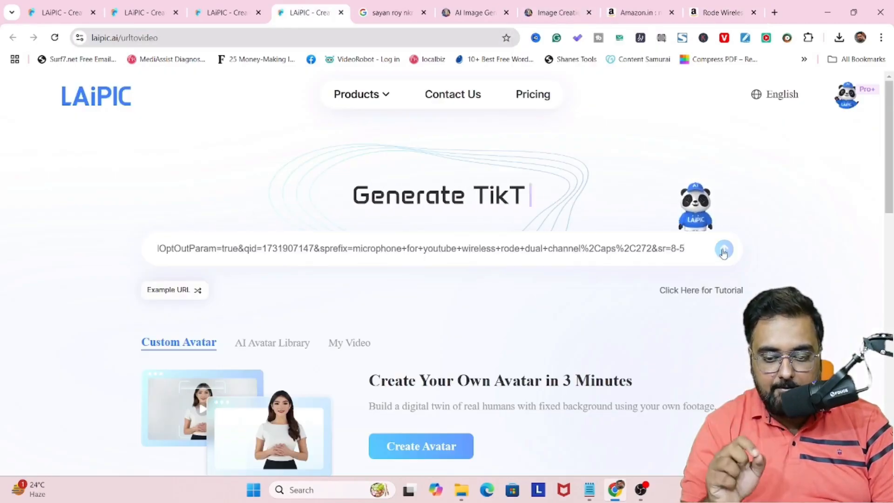
click(725, 250)
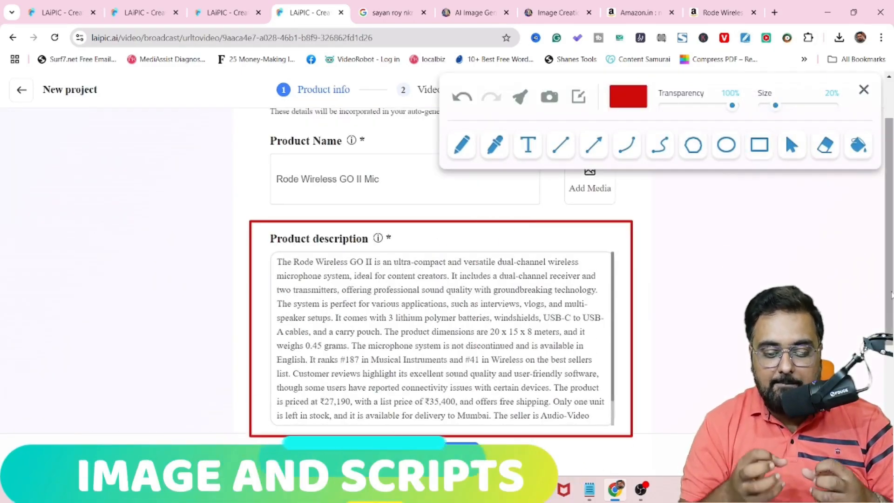
scroll(down, 3)
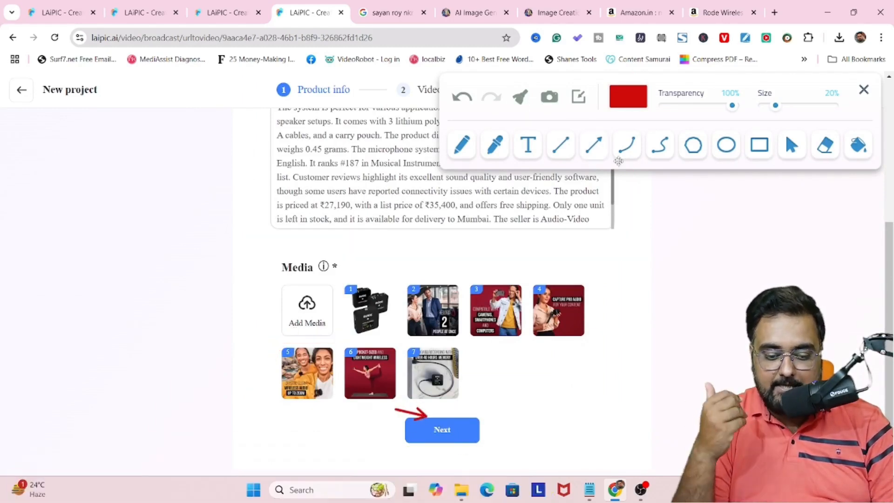
click(865, 90)
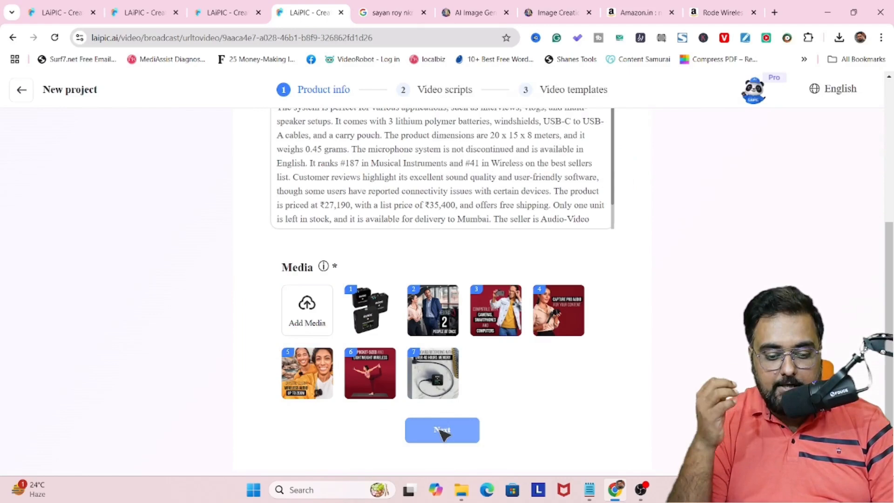
Step: Target Content Creators and Vloggers and generate ad scripts for them
click(442, 430)
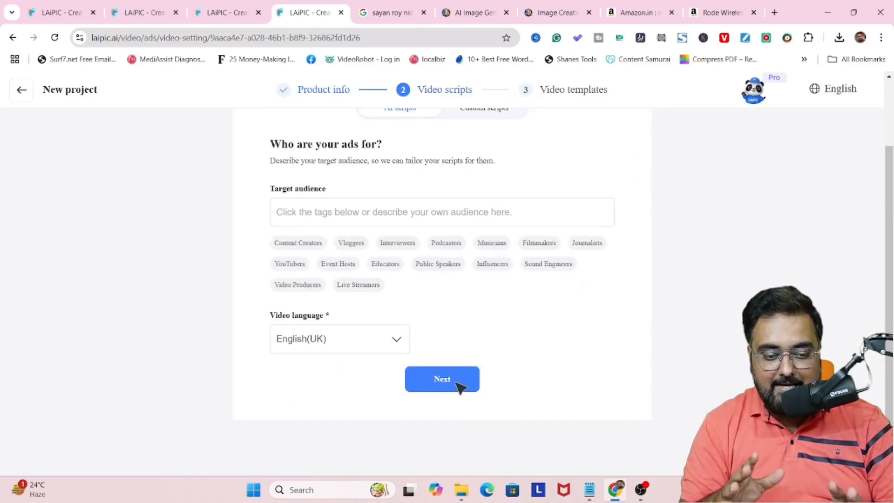
mouse_move(752, 242)
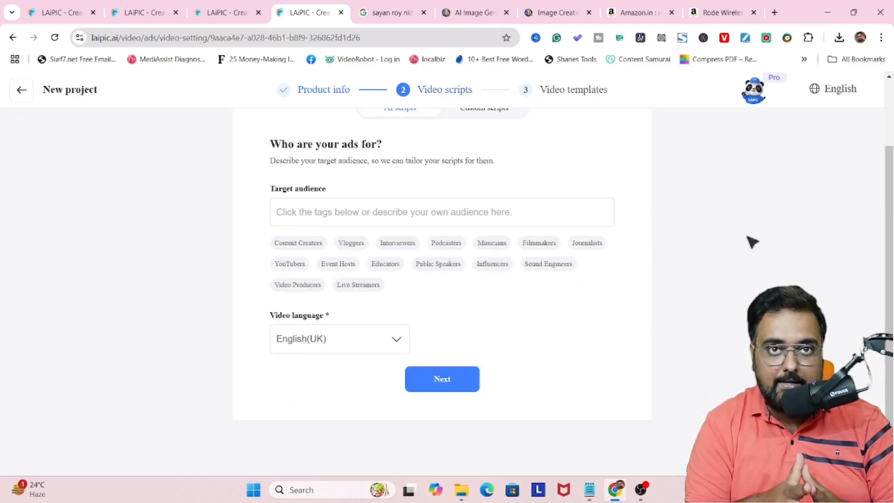
click(351, 243)
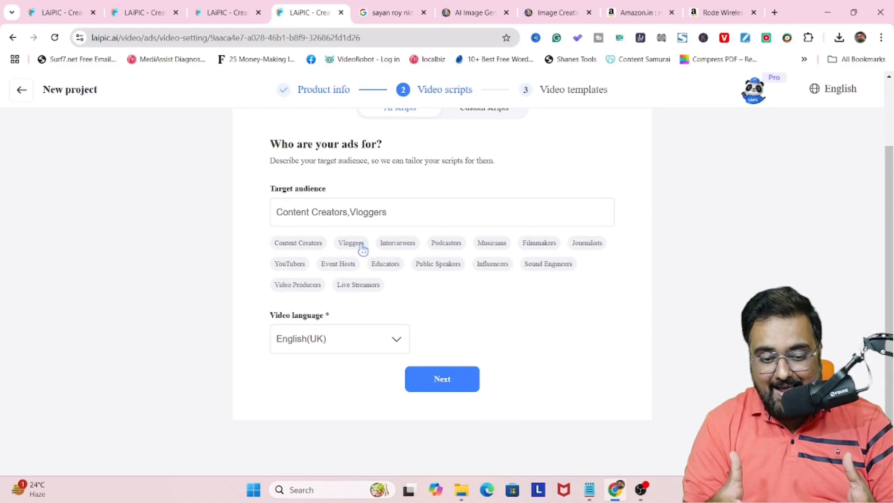
click(441, 379)
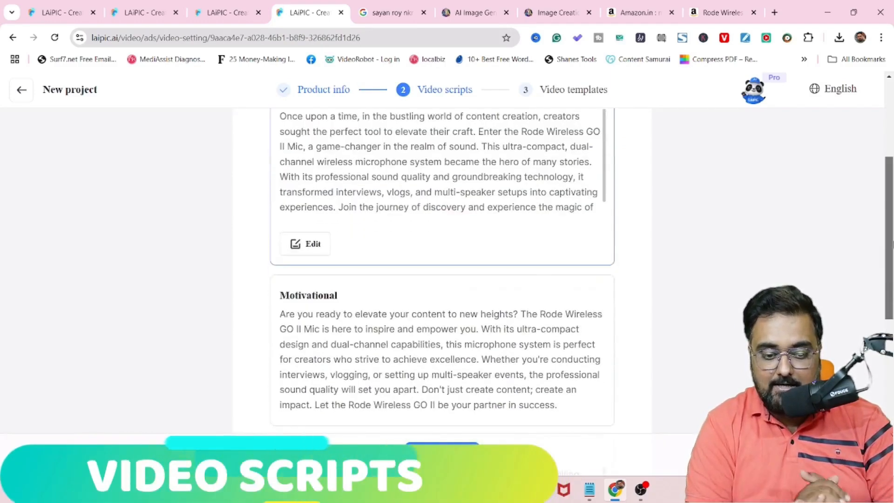
Step: Review the generated scripts, choose 'Let Me Show You' and proceed to video templates
scroll(down, 3)
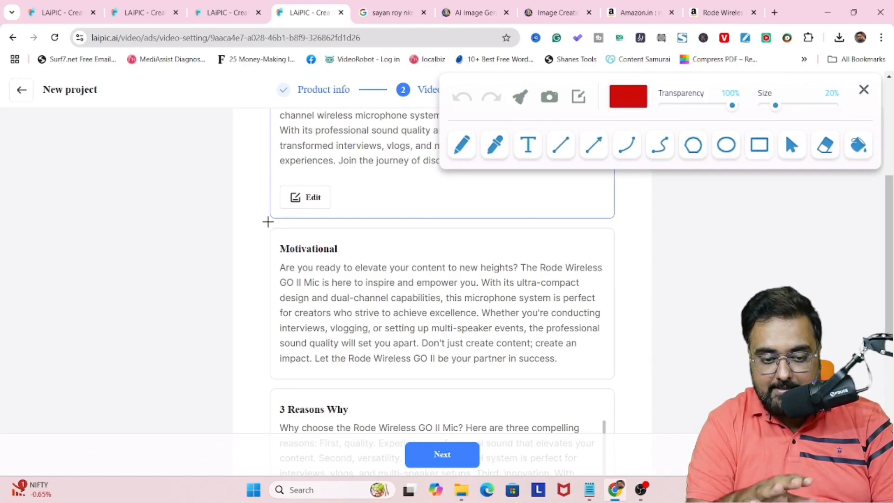
scroll(down, 3)
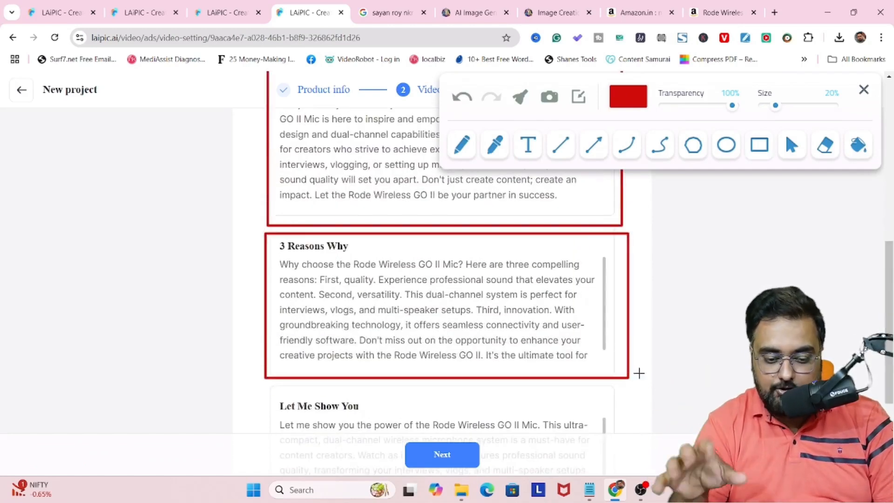
scroll(down, 3)
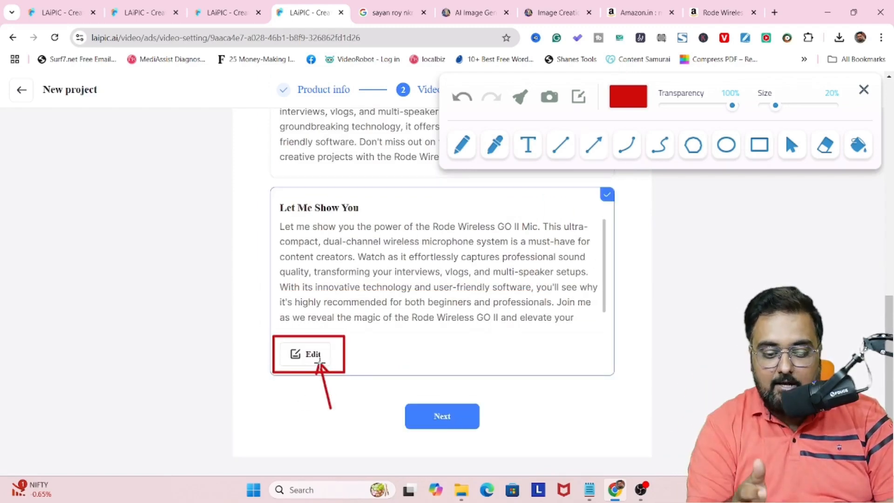
click(864, 89)
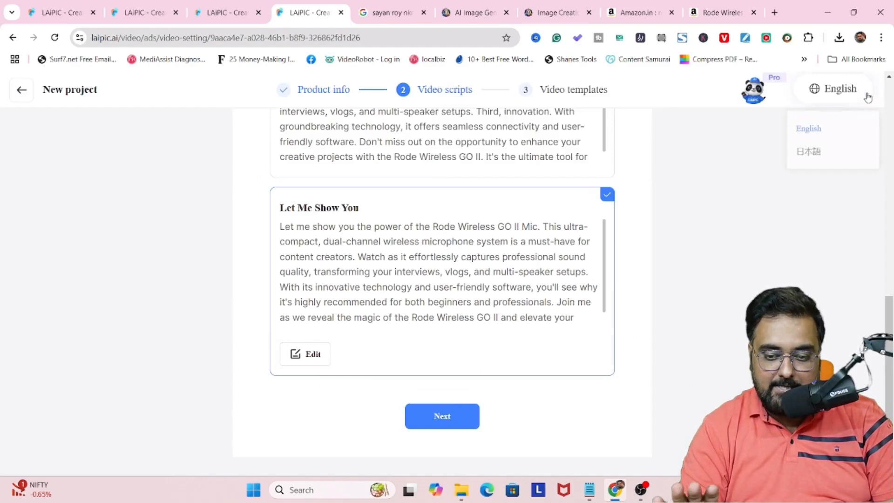
click(442, 415)
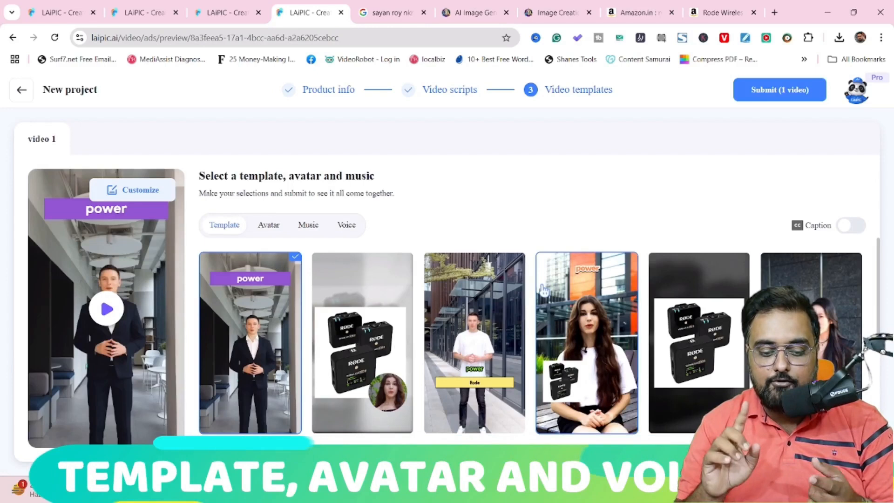
Step: Use the street-scene template with the Alexandra at interview avatar
click(474, 342)
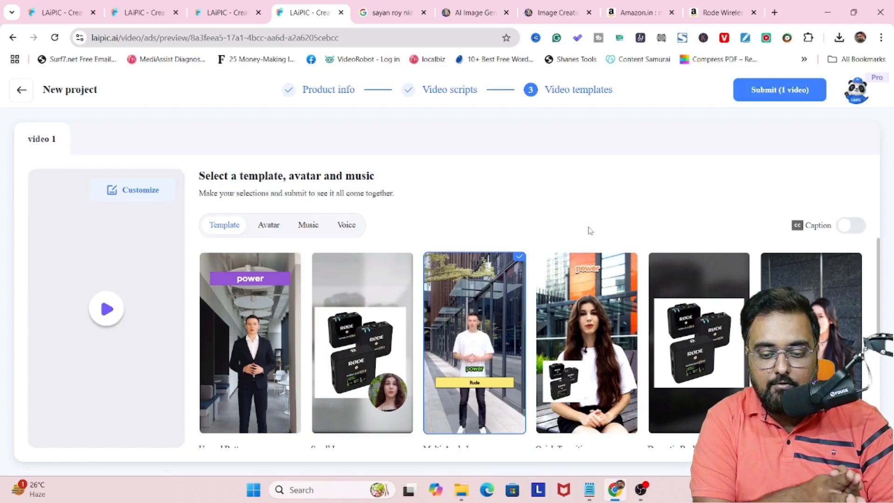
click(268, 224)
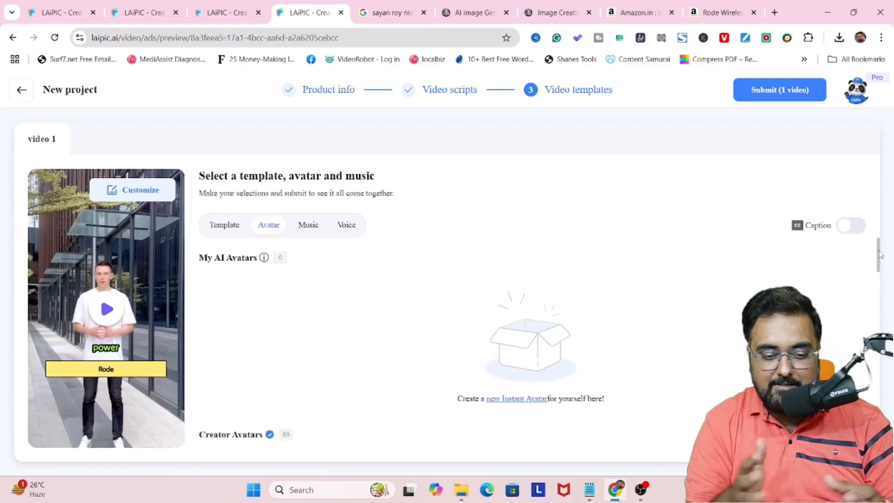
scroll(down, 3)
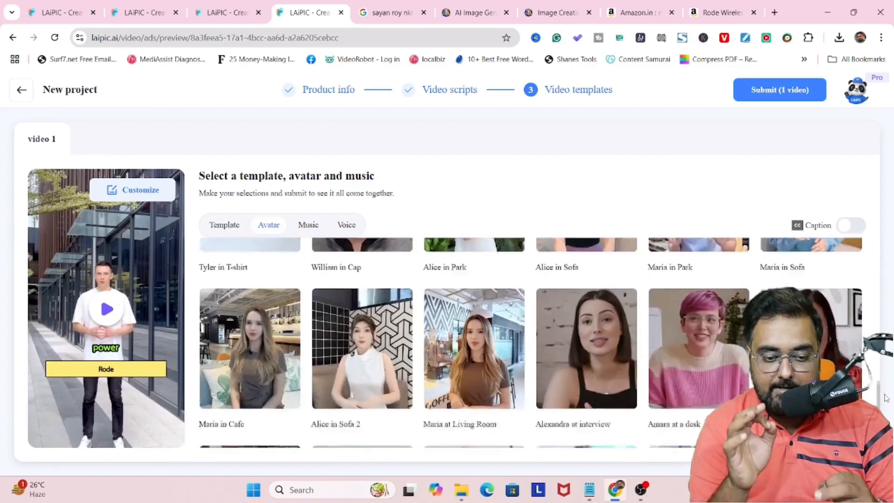
click(585, 317)
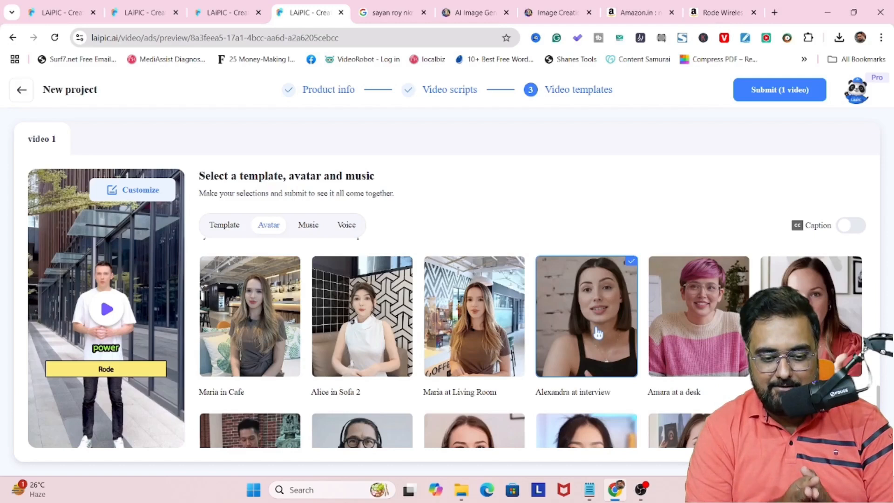
Step: Check the music options and browse the narration voice library showing Maisy
click(778, 90)
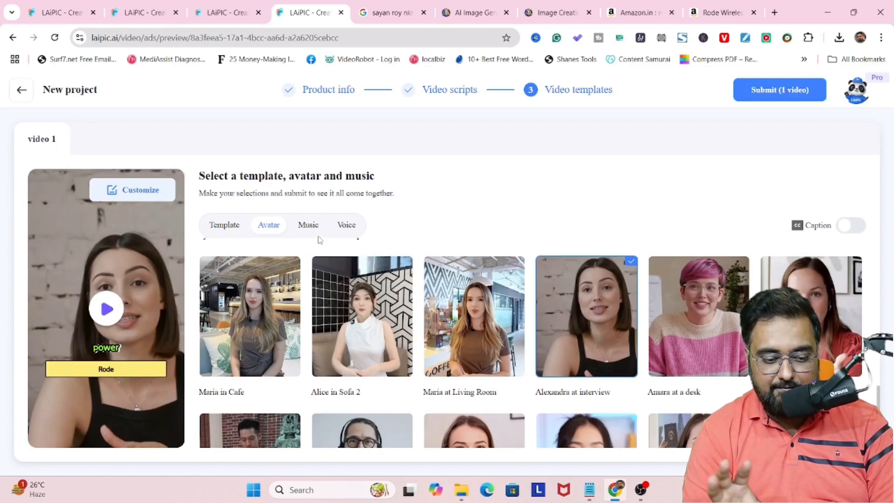
click(309, 225)
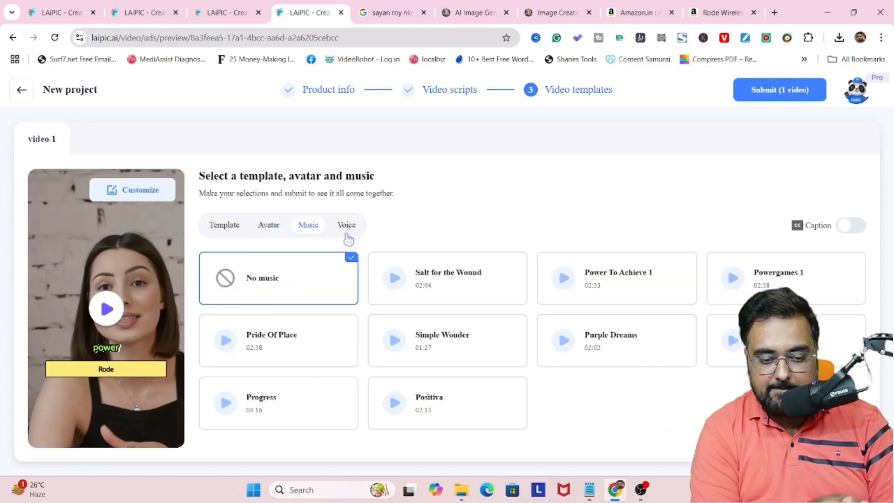
click(347, 225)
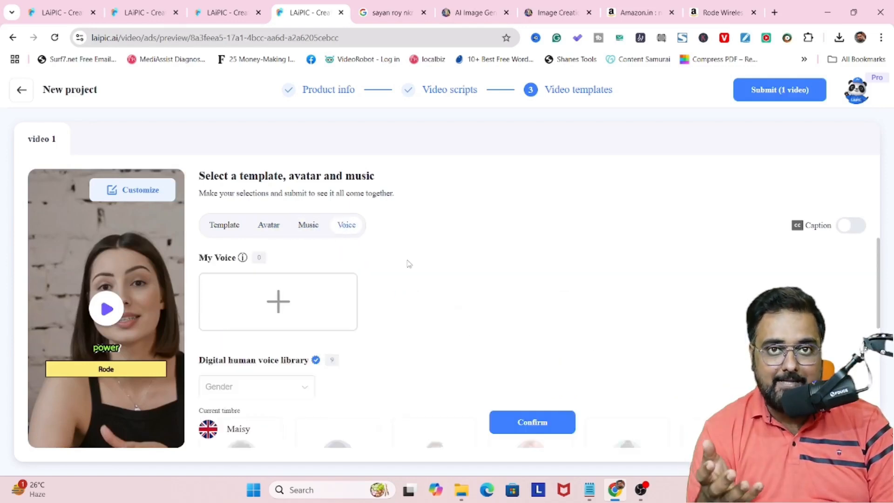
scroll(down, 3)
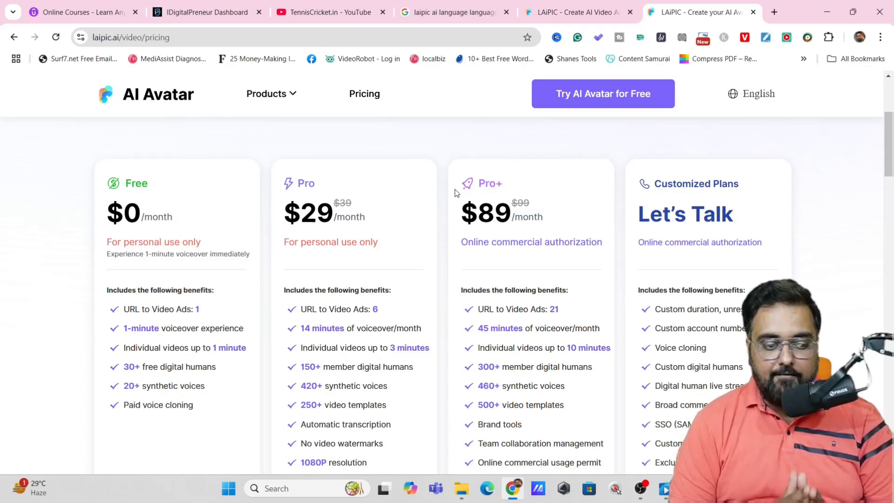
mouse_move(151, 212)
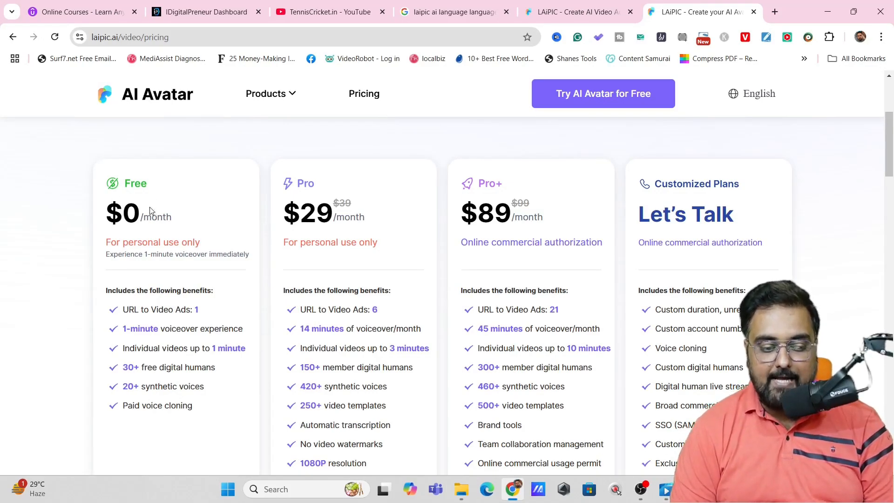
mouse_move(134, 290)
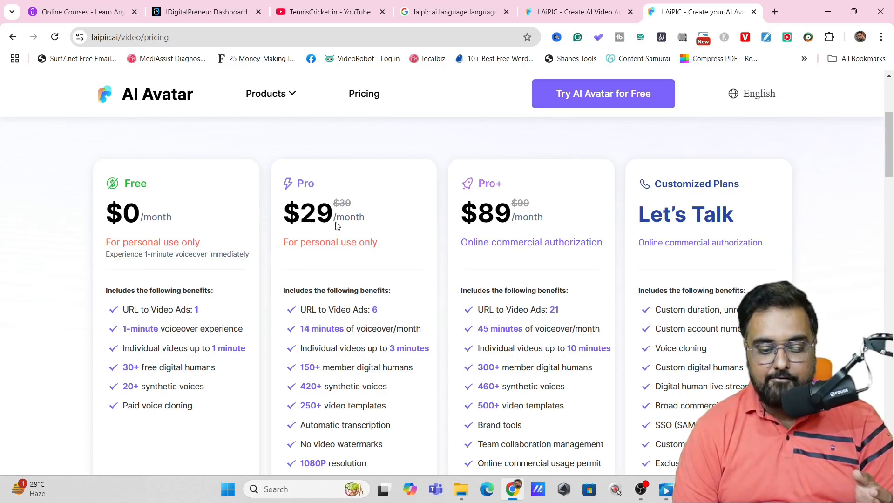
mouse_move(510, 225)
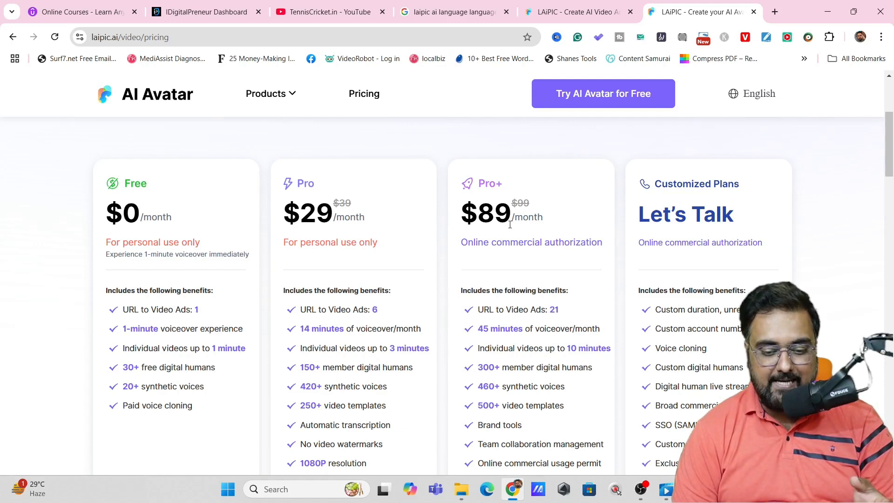
Step: Switch the pricing page to Annual Payment, showing Pro at $24 and Pro+ at $69 per month
scroll(up, 3)
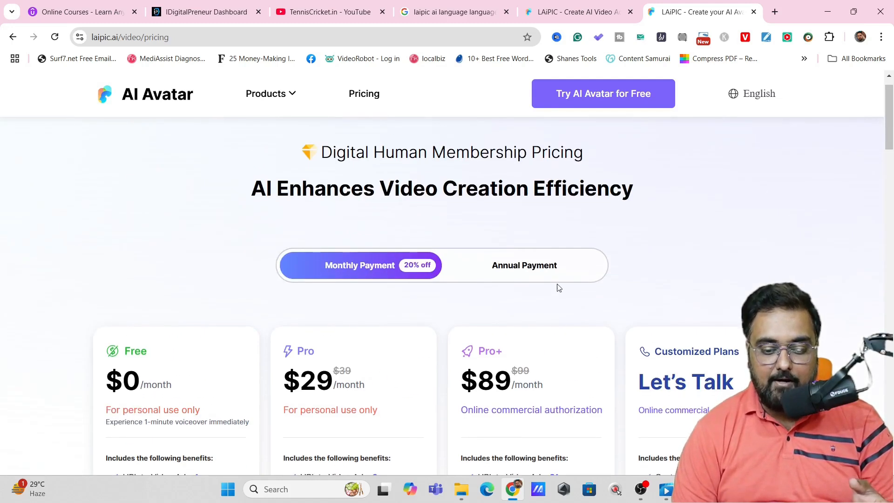
click(524, 266)
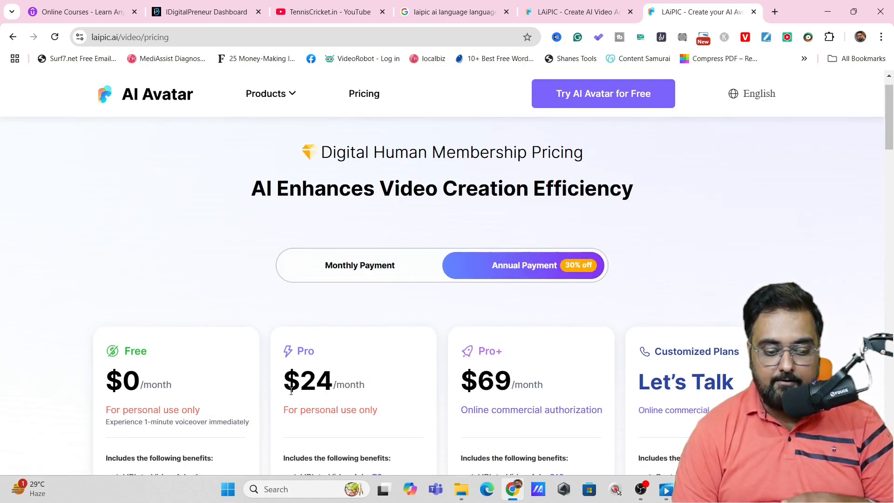